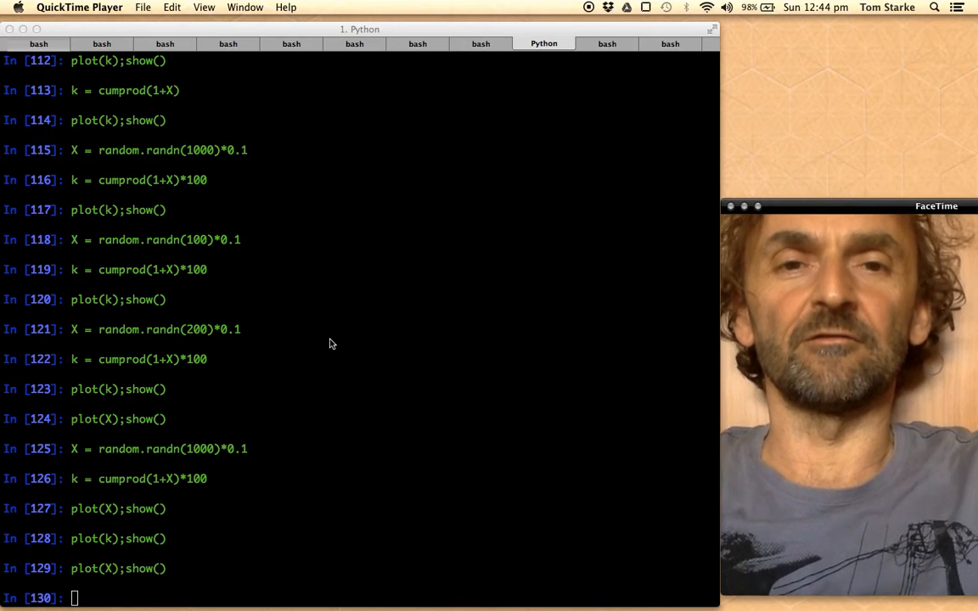
pyautogui.moveTo(330, 327)
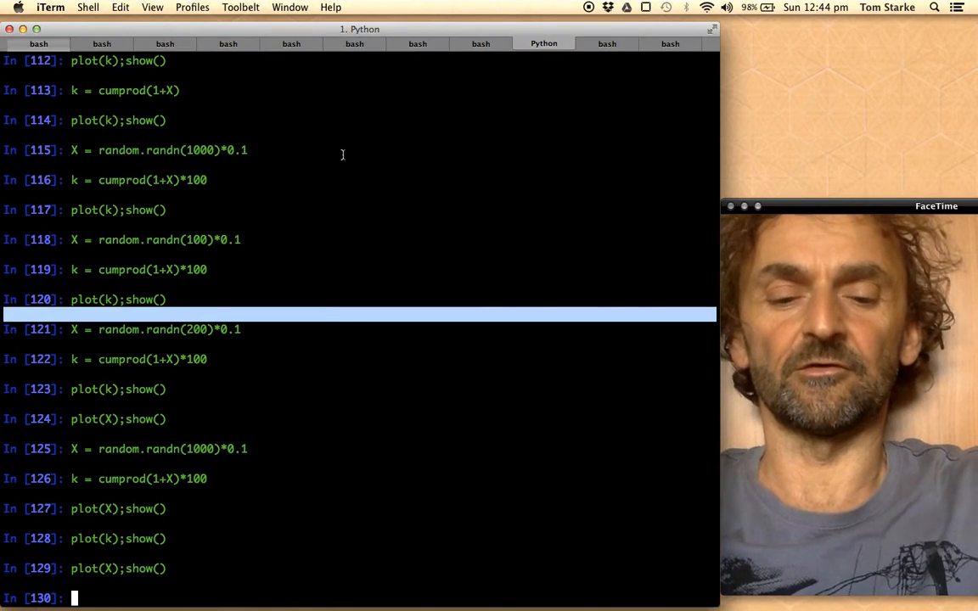
# Run X = random.randn(1000) to assign 1000 standard normal values to X
pyautogui.write('X = r')
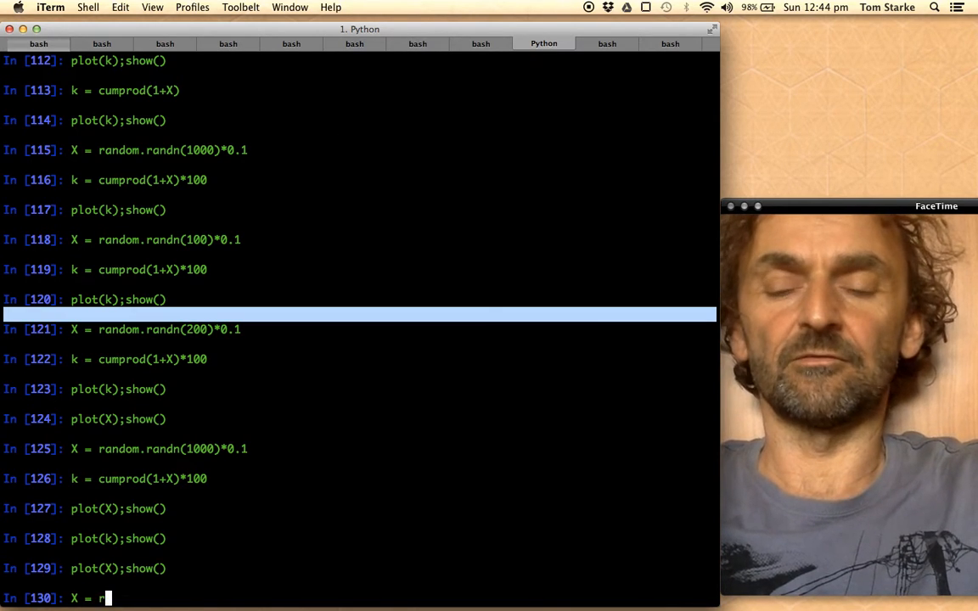
pyautogui.write('andom.r')
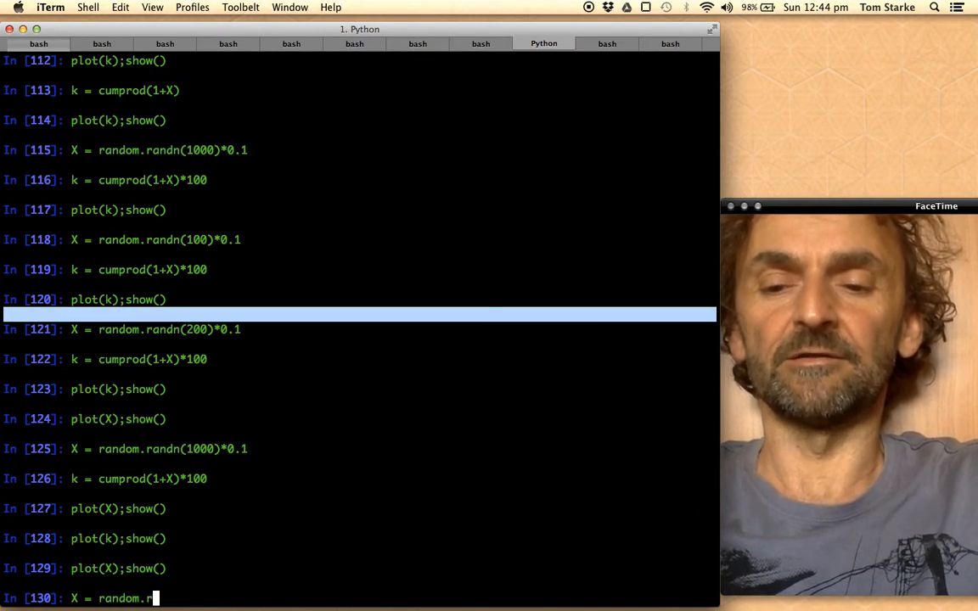
pyautogui.write('andn')
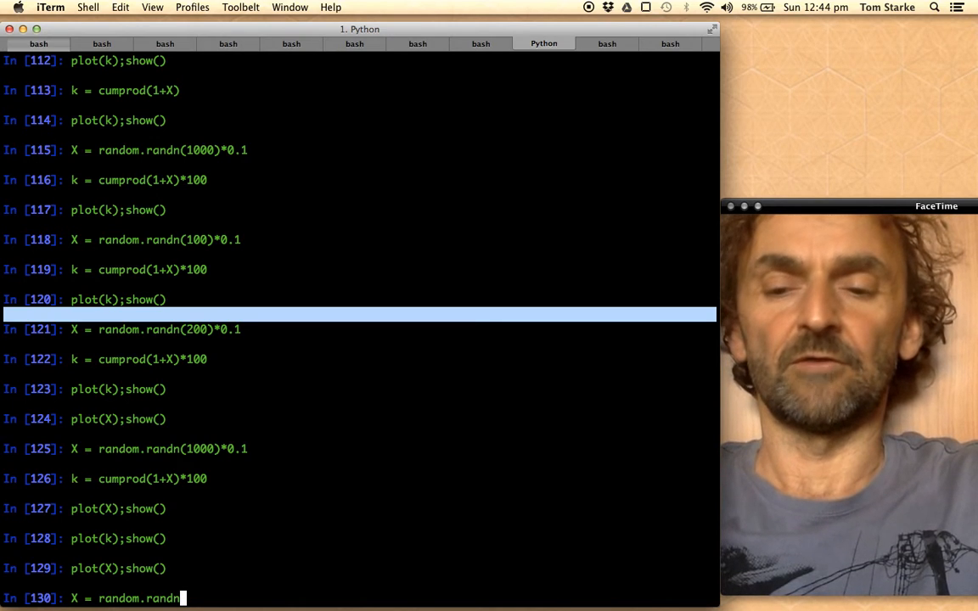
pyautogui.write('(')
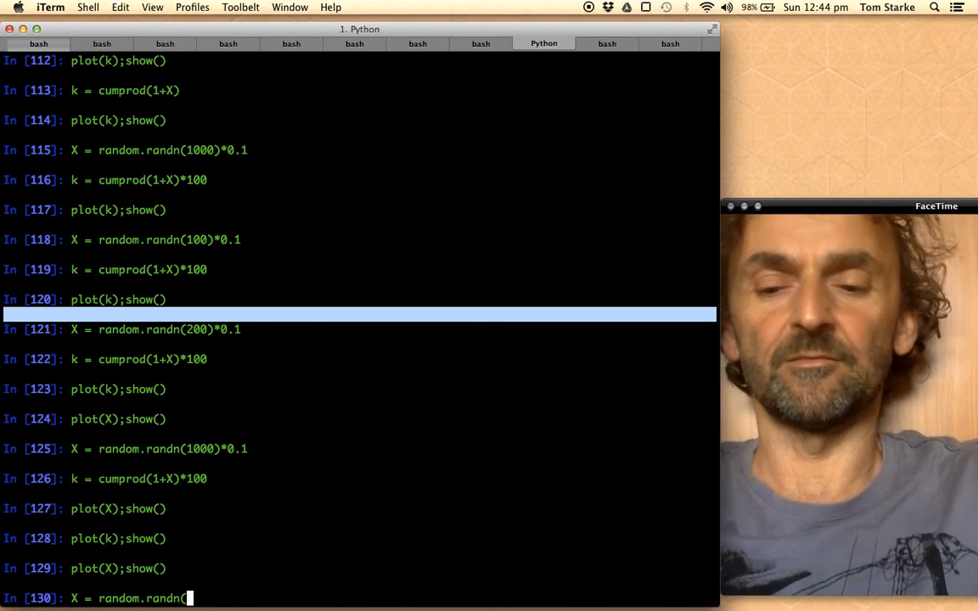
pyautogui.write('1000)')
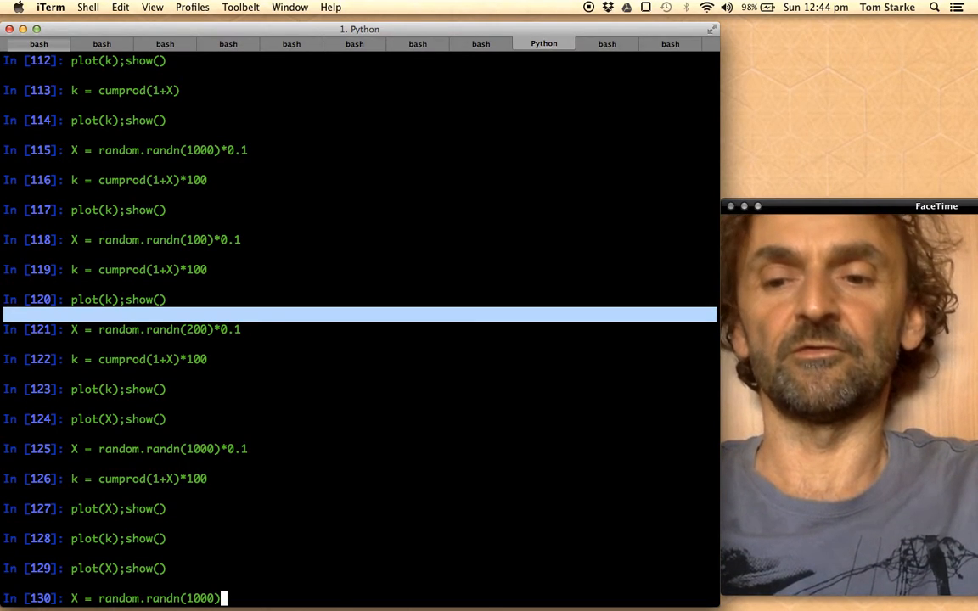
pyautogui.press('Return')
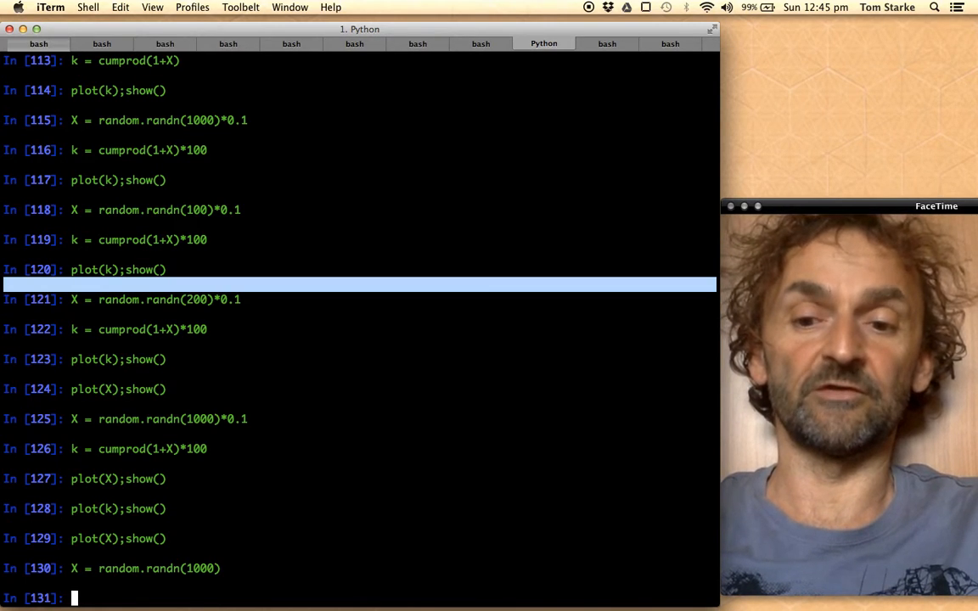
# Run X = random.randn(1000)*0.1 to rescale the random returns by 0.1
pyautogui.write('X = random.randn(1000)')
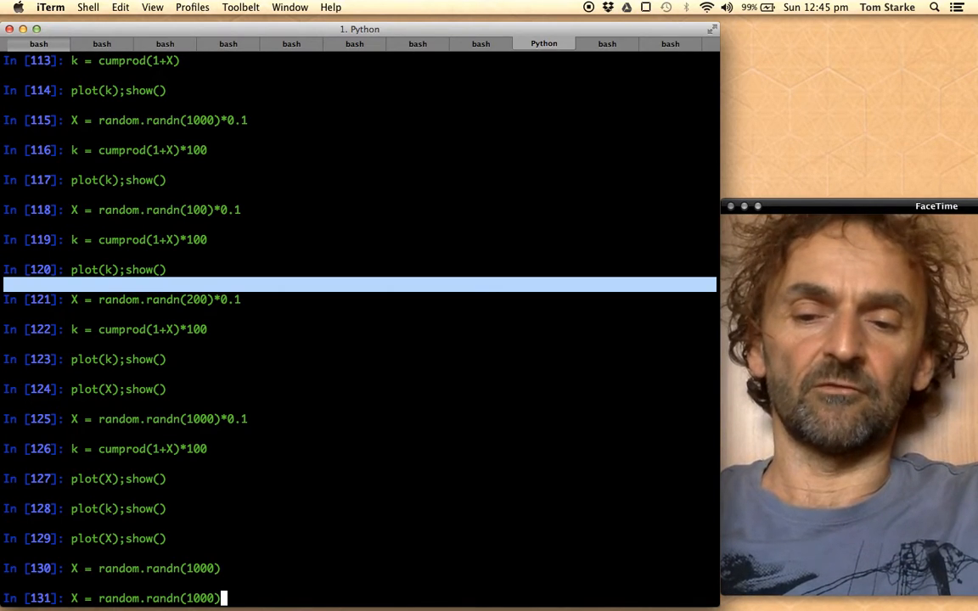
pyautogui.write('*')
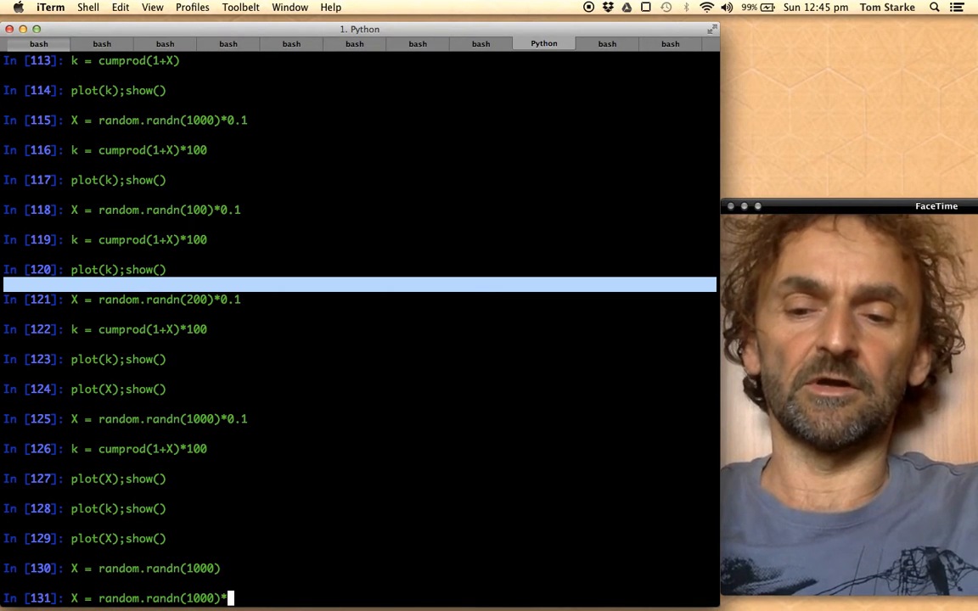
pyautogui.moveTo(292, 359)
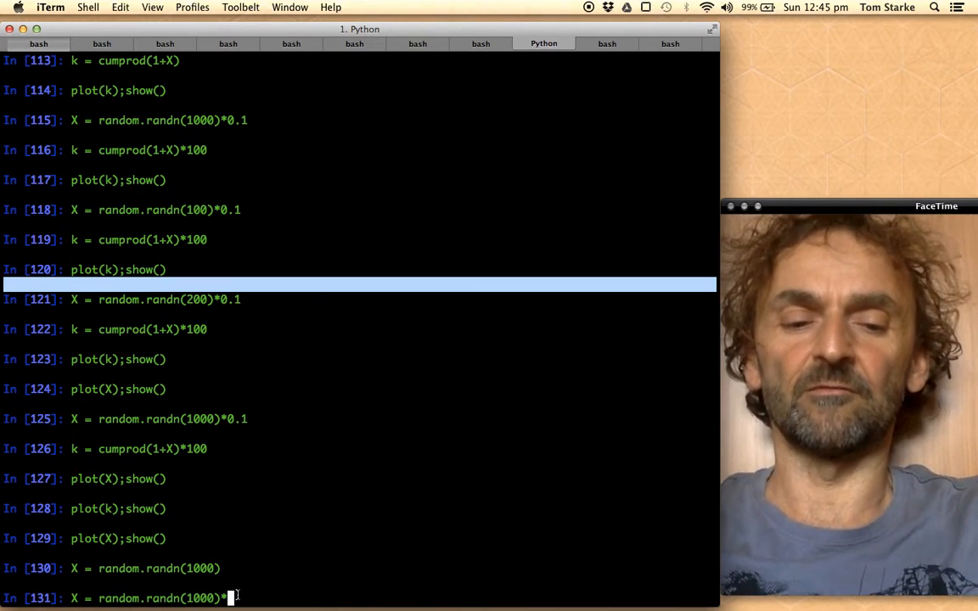
pyautogui.write('0')
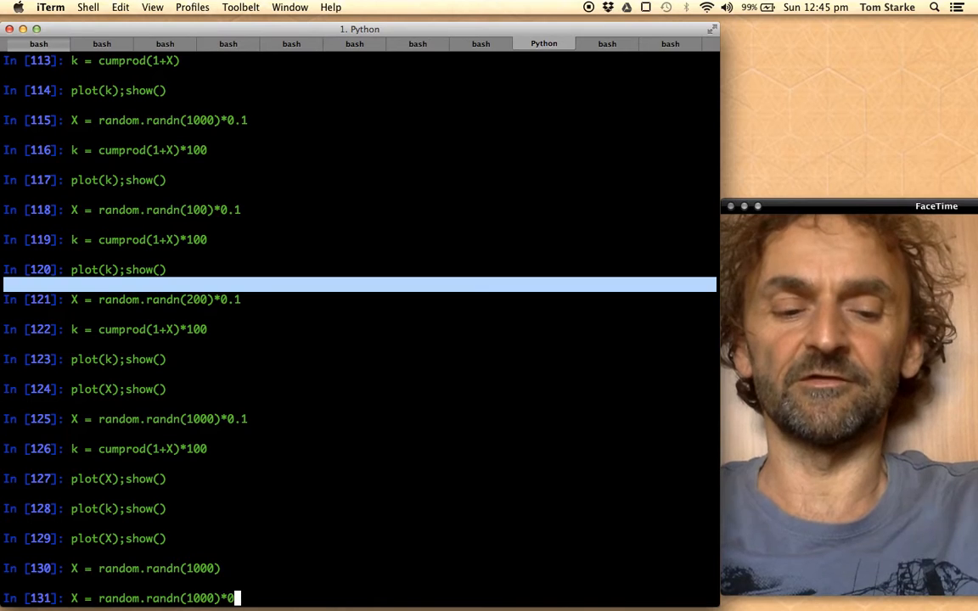
pyautogui.write('.1')
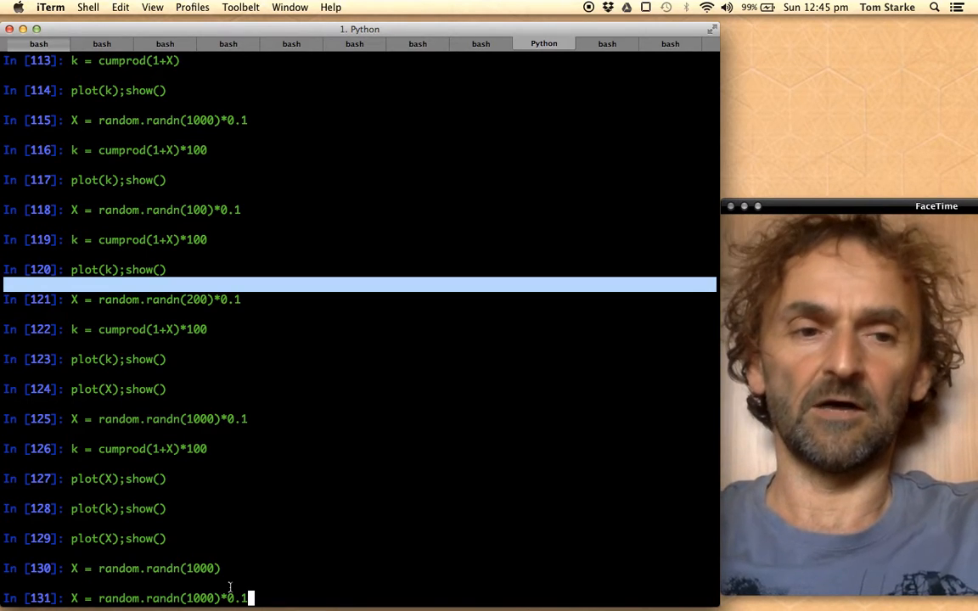
pyautogui.press('Return')
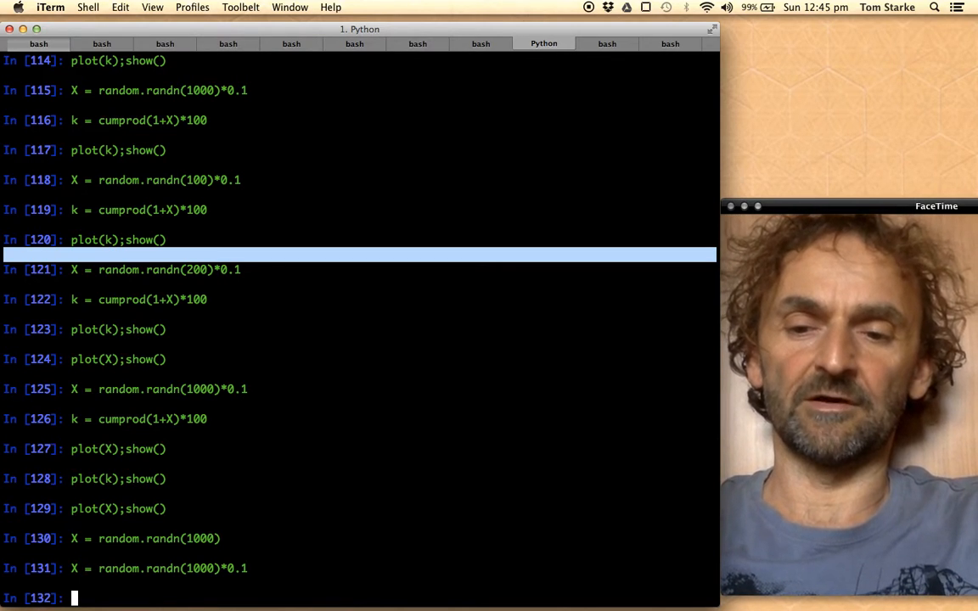
# Run k = cumprod(1 + X) * 100 to build a price path starting at 100
pyautogui.write('k = cum')
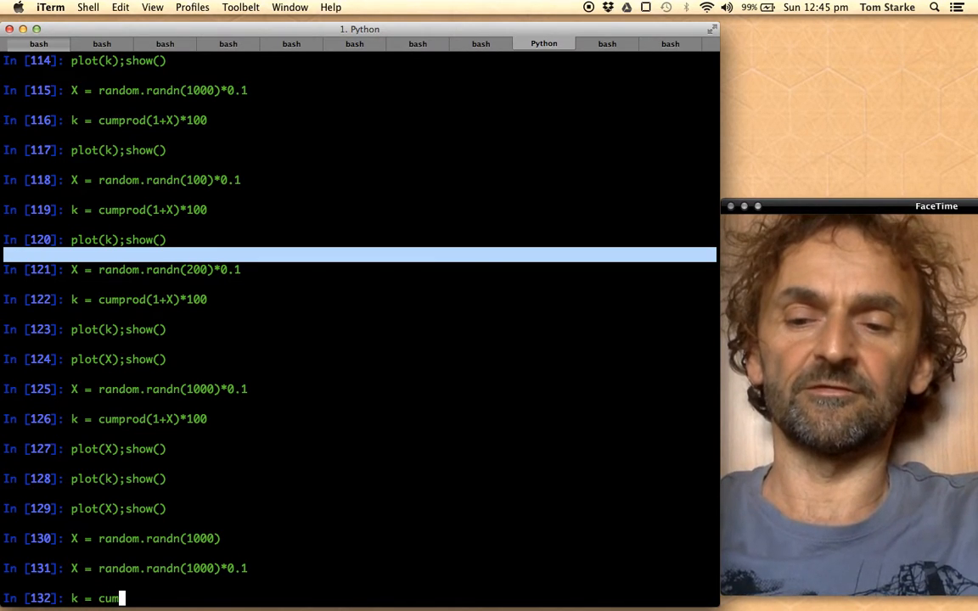
pyautogui.write('prod')
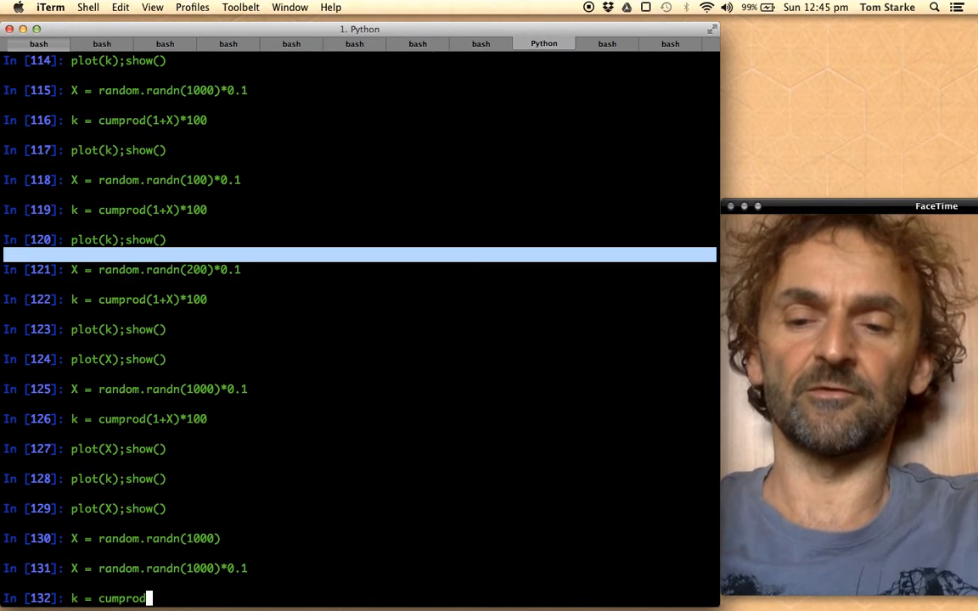
pyautogui.write('(')
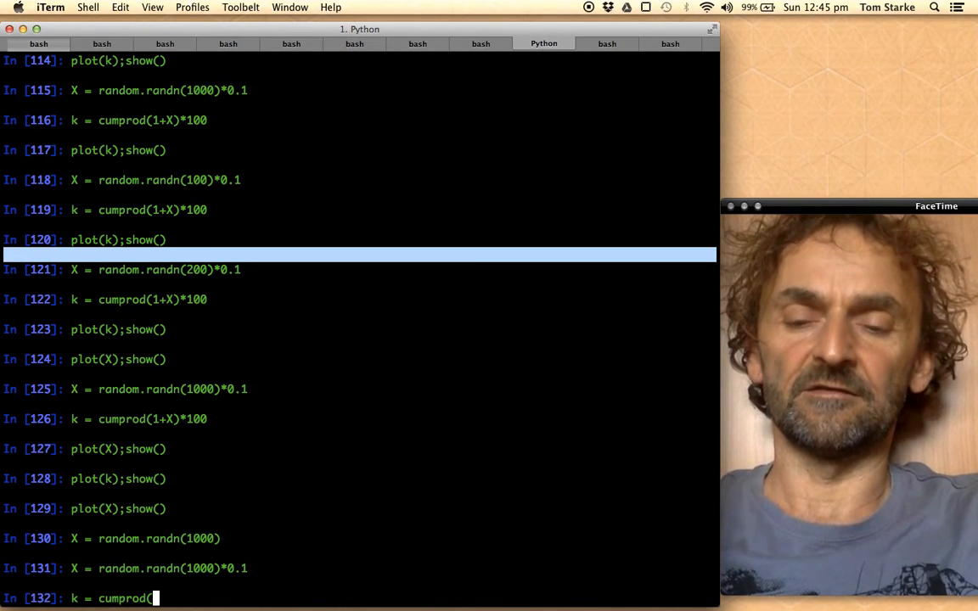
pyautogui.write('X')
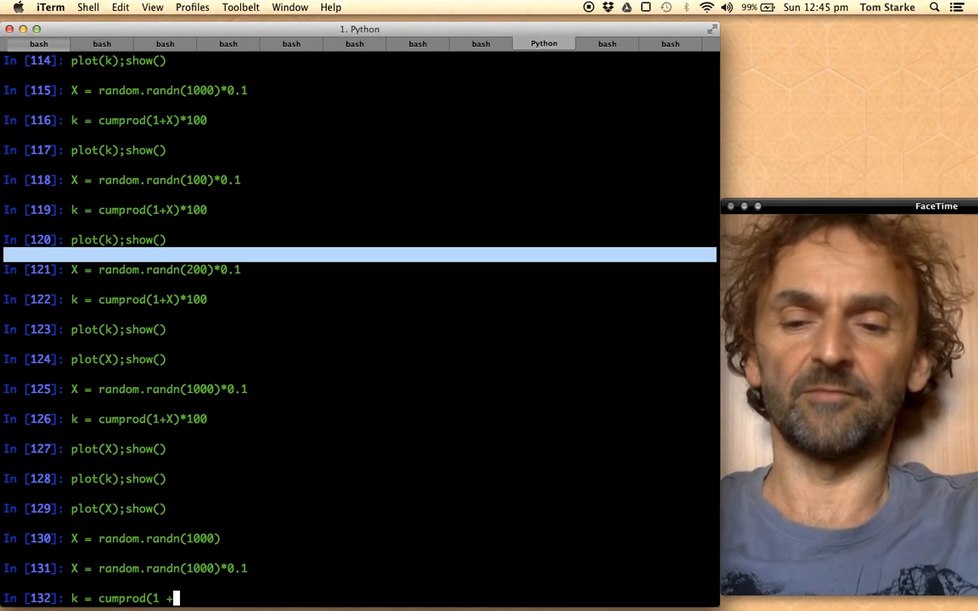
pyautogui.write('X')
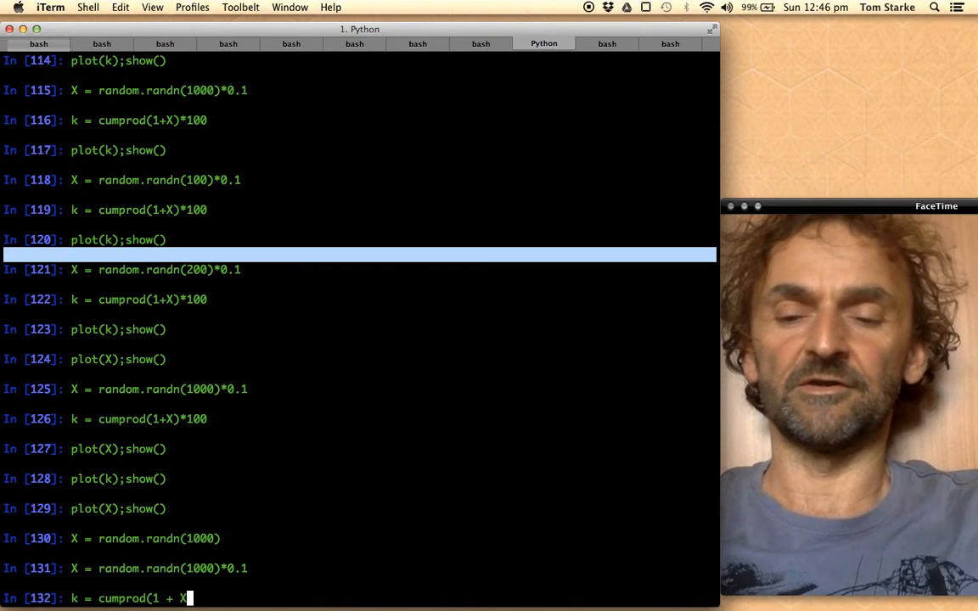
pyautogui.write(') *')
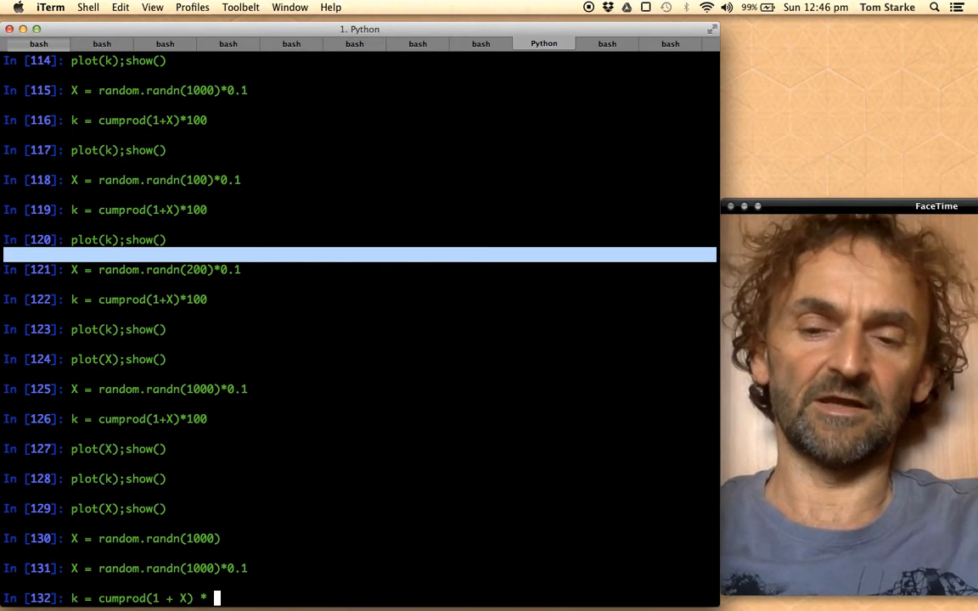
pyautogui.write('100')
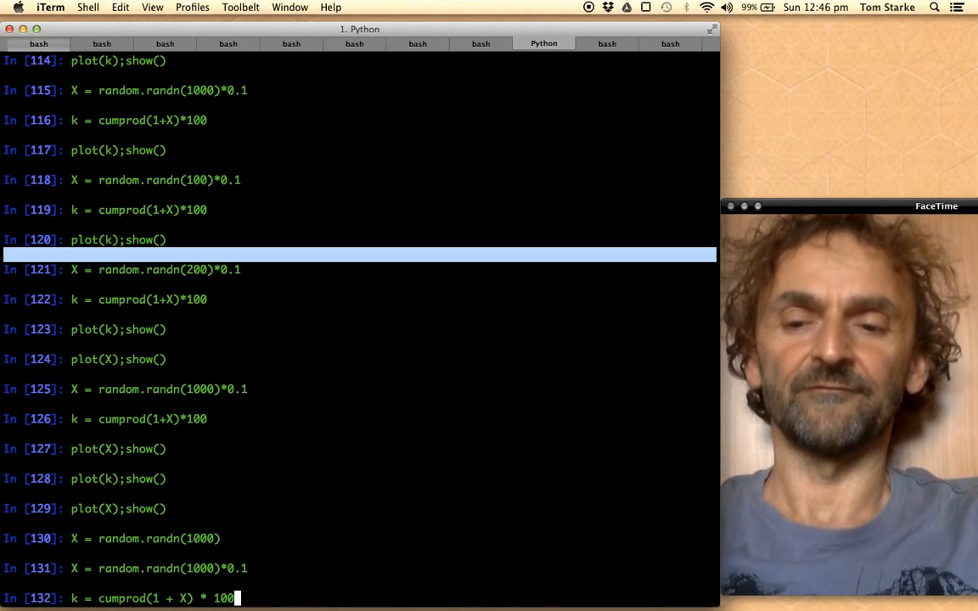
pyautogui.press('Return')
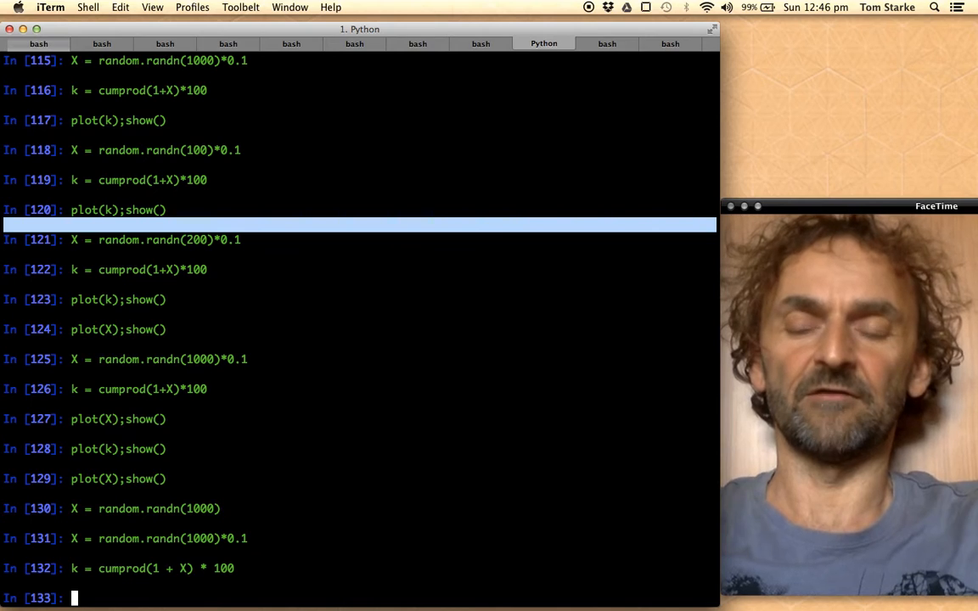
# Run plot(k) and display the figure of the 1000-step price path
pyautogui.write('p')
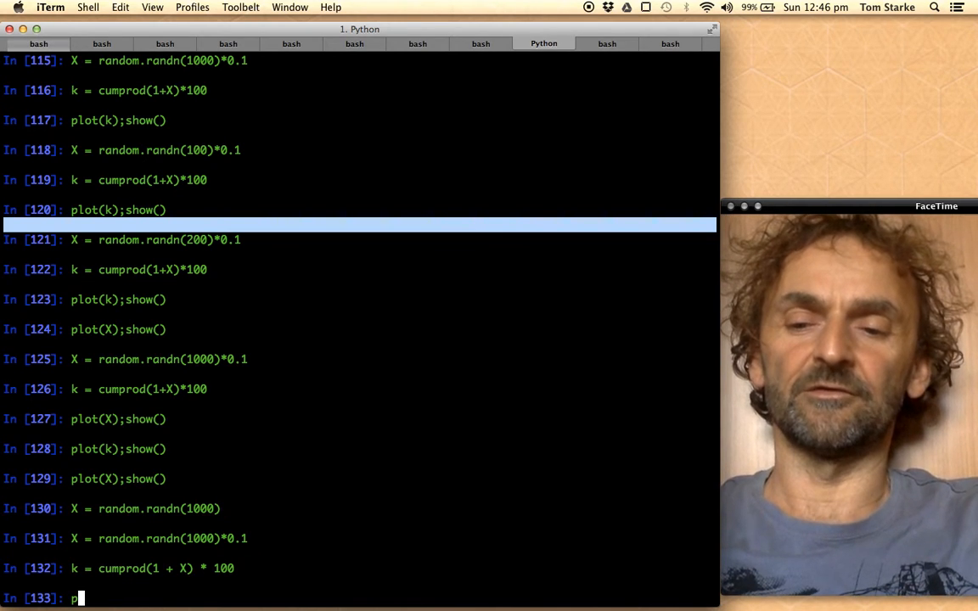
pyautogui.write('lot(')
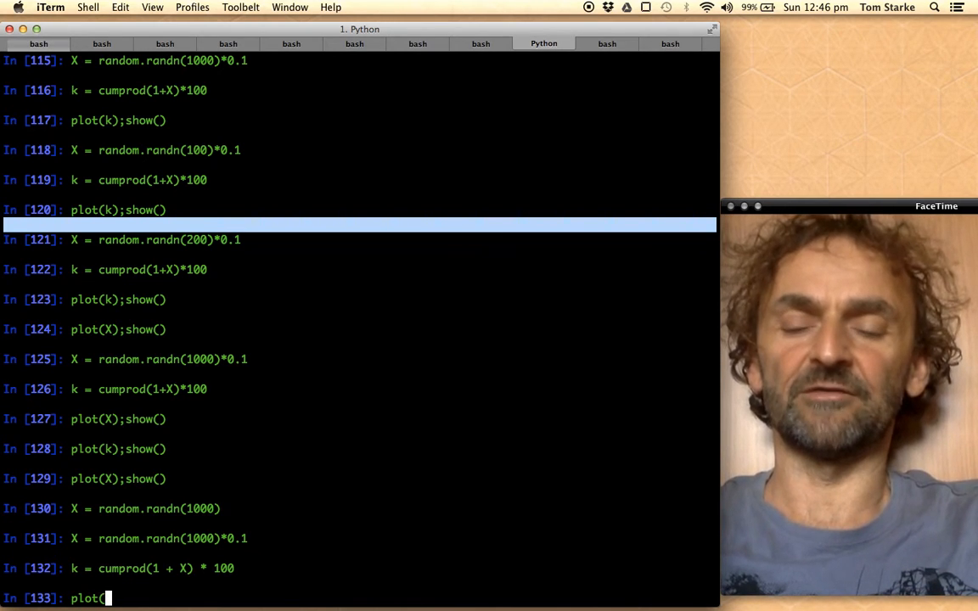
pyautogui.write('k)')
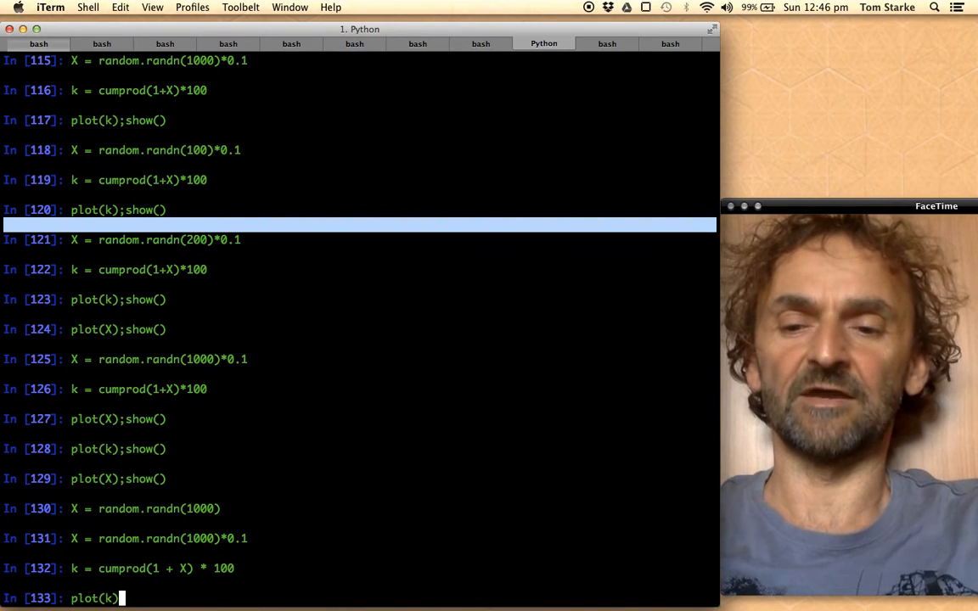
pyautogui.press('Return')
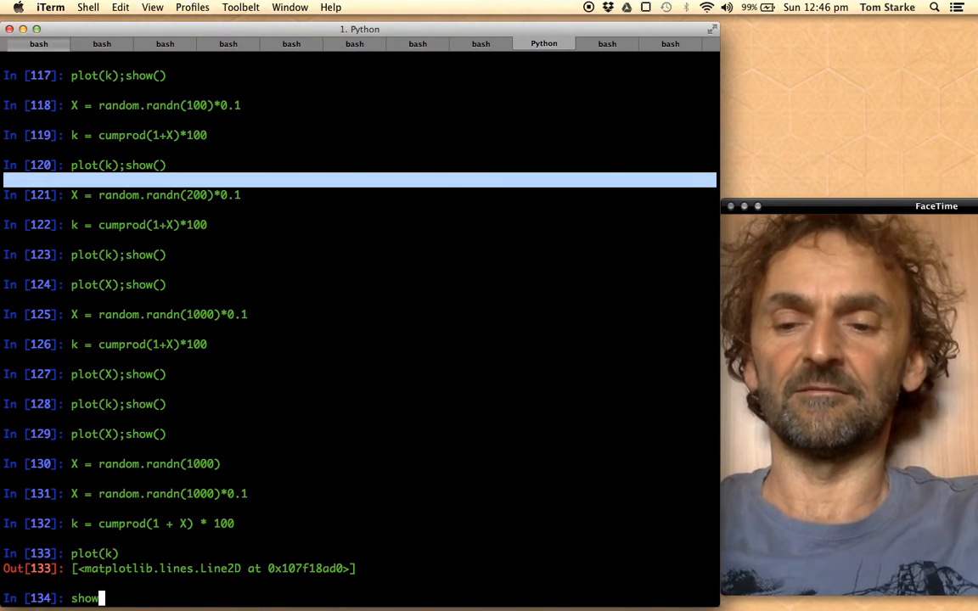
pyautogui.press('Return')
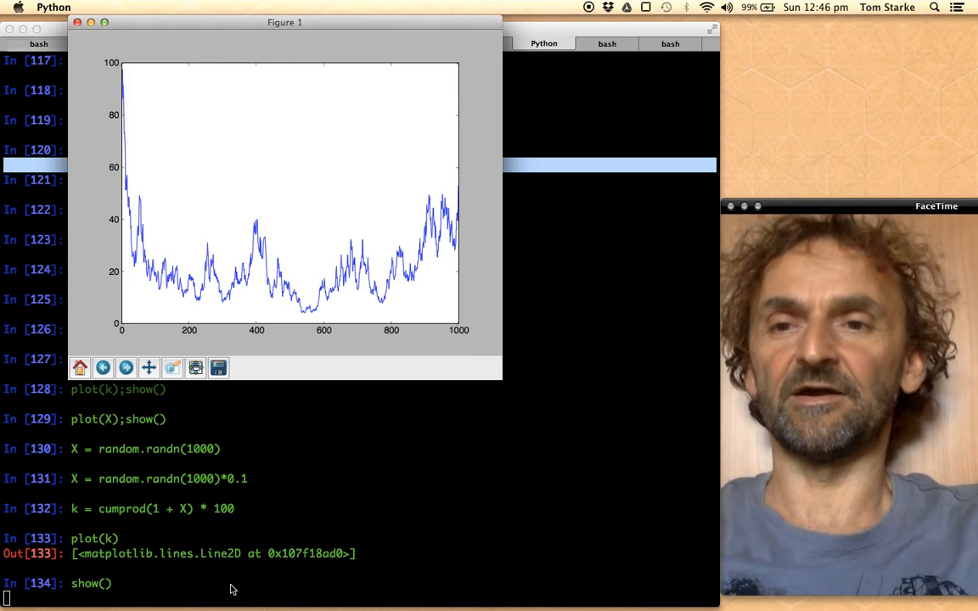
pyautogui.moveTo(123, 89)
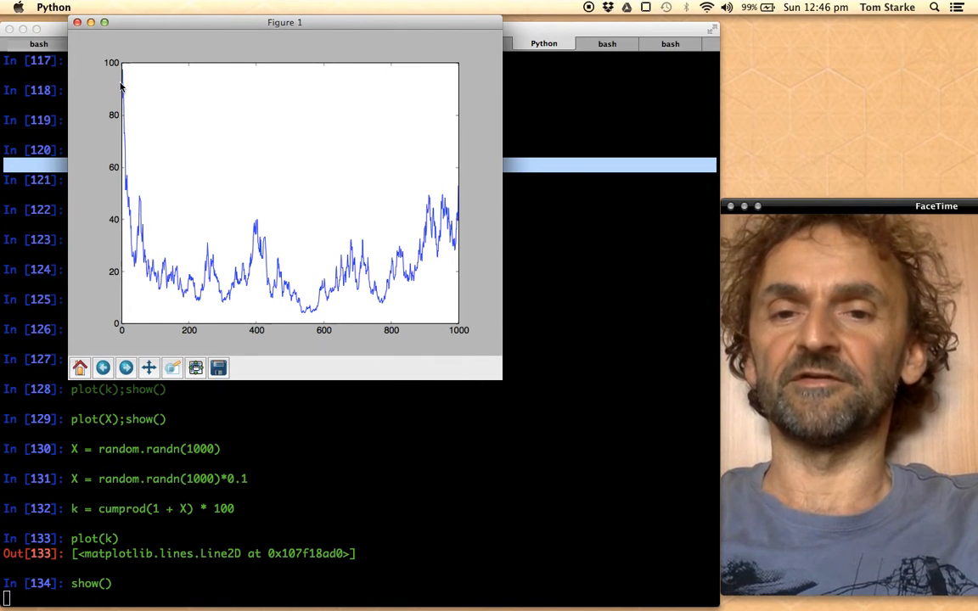
pyautogui.moveTo(132, 176)
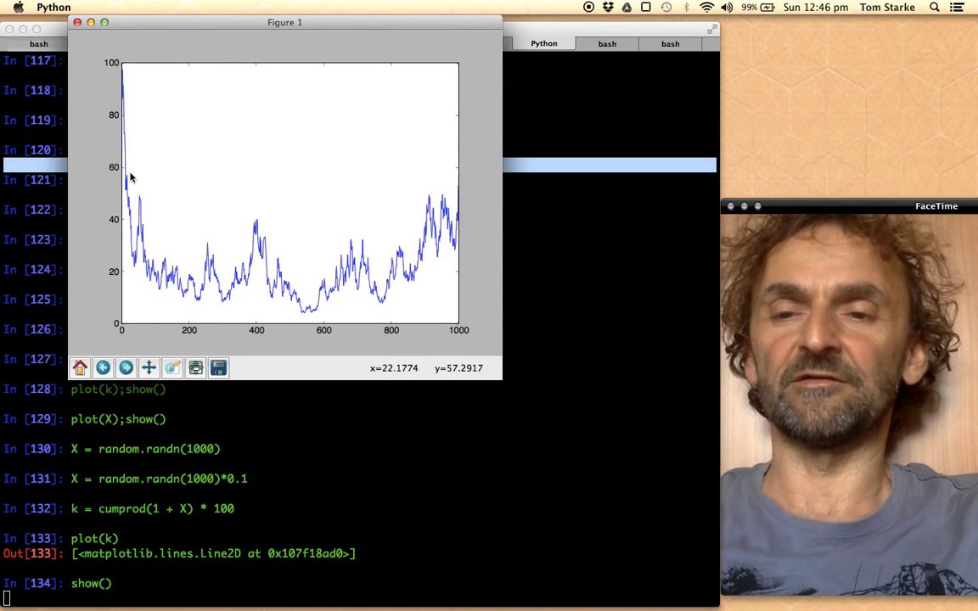
pyautogui.moveTo(169, 286)
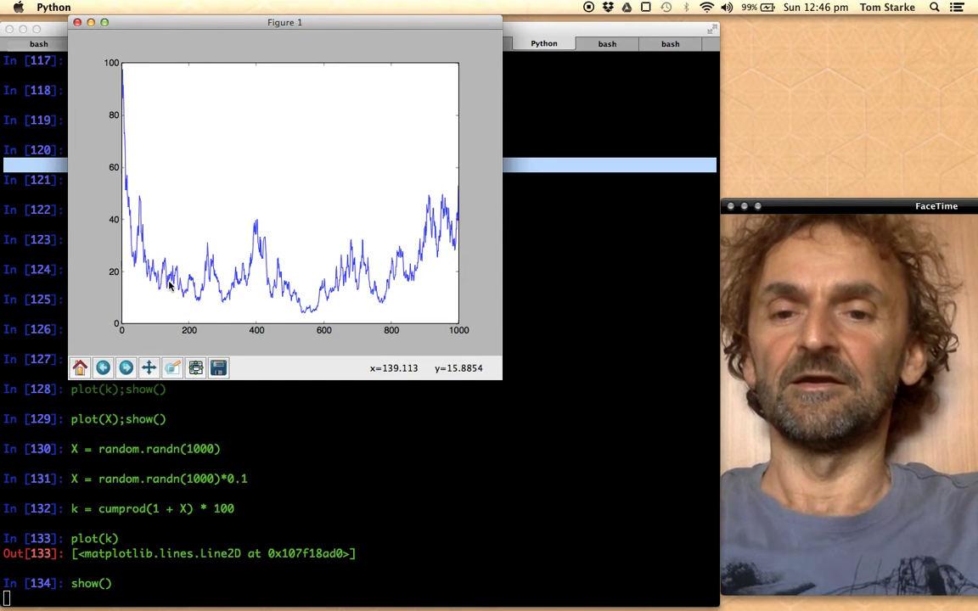
pyautogui.moveTo(291, 303)
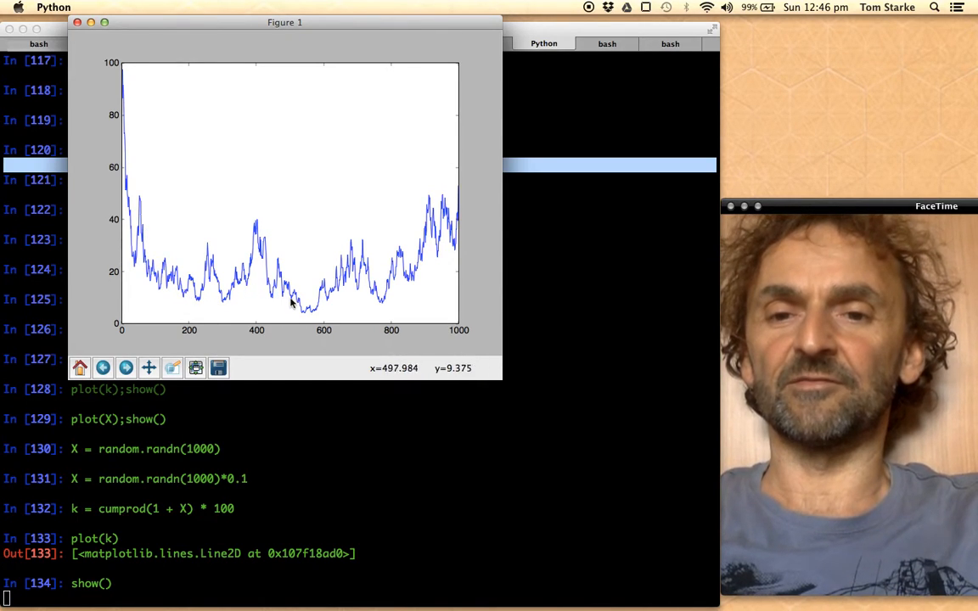
pyautogui.moveTo(312, 314)
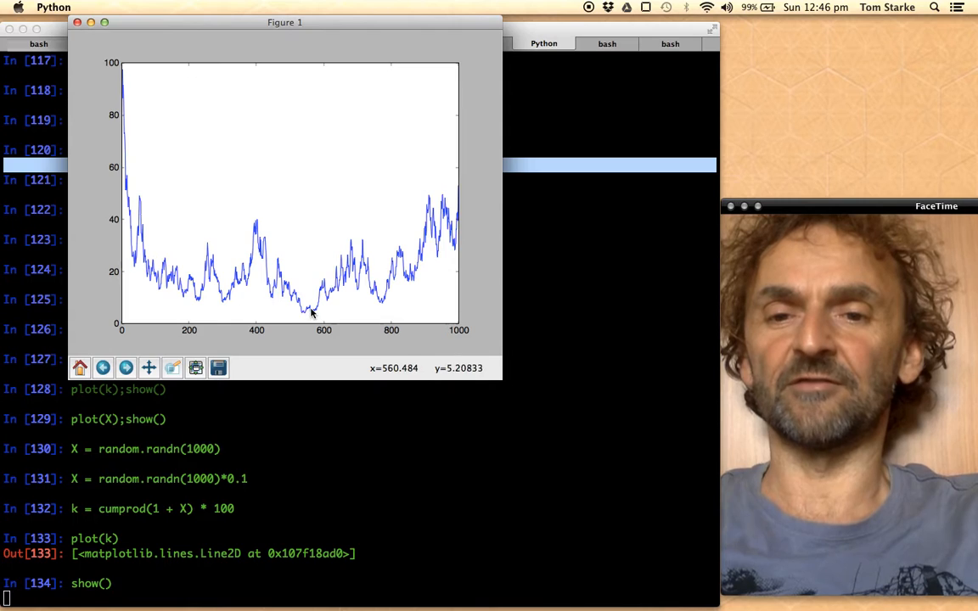
pyautogui.moveTo(356, 267)
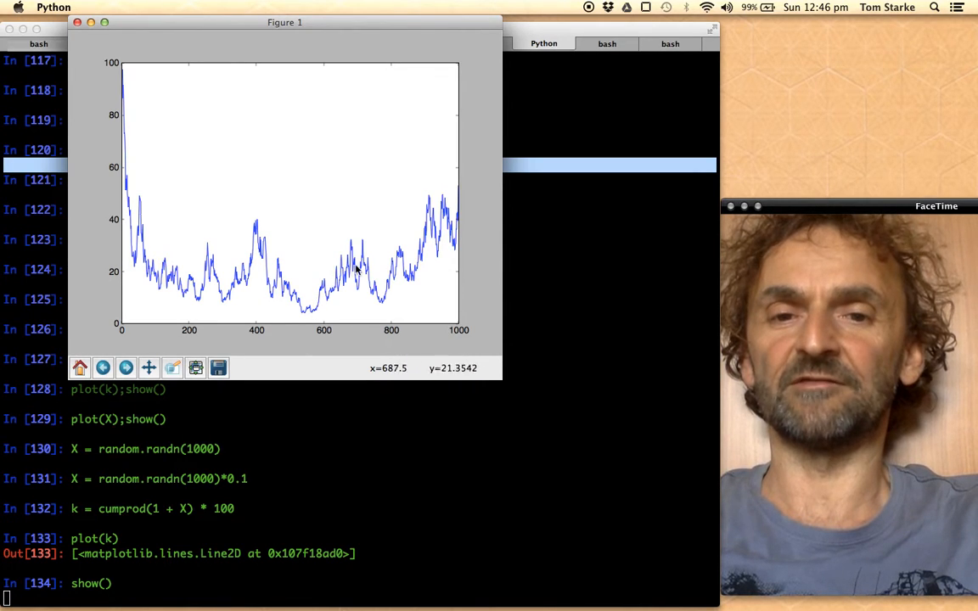
pyautogui.moveTo(449, 223)
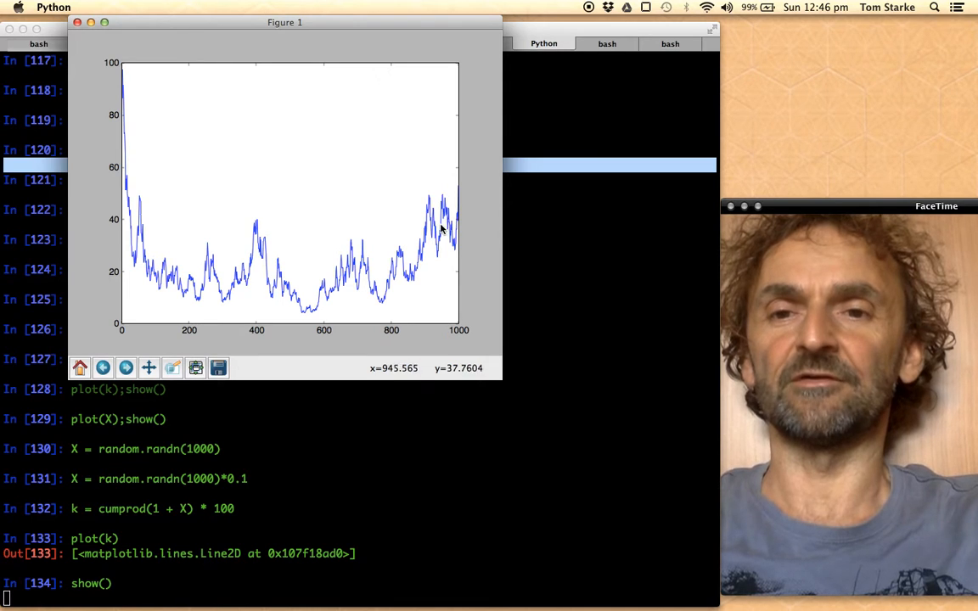
pyautogui.moveTo(121, 210)
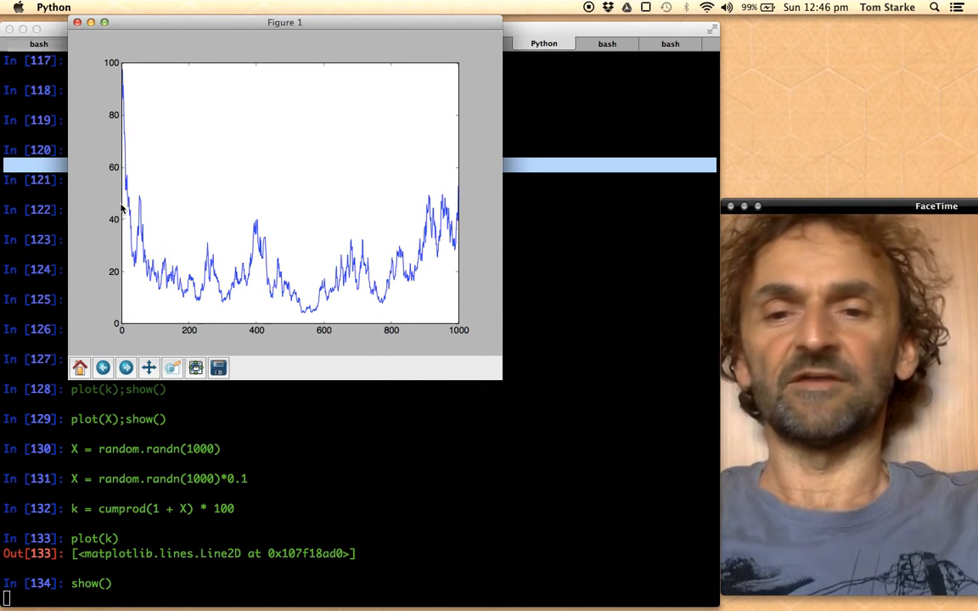
pyautogui.moveTo(367, 293)
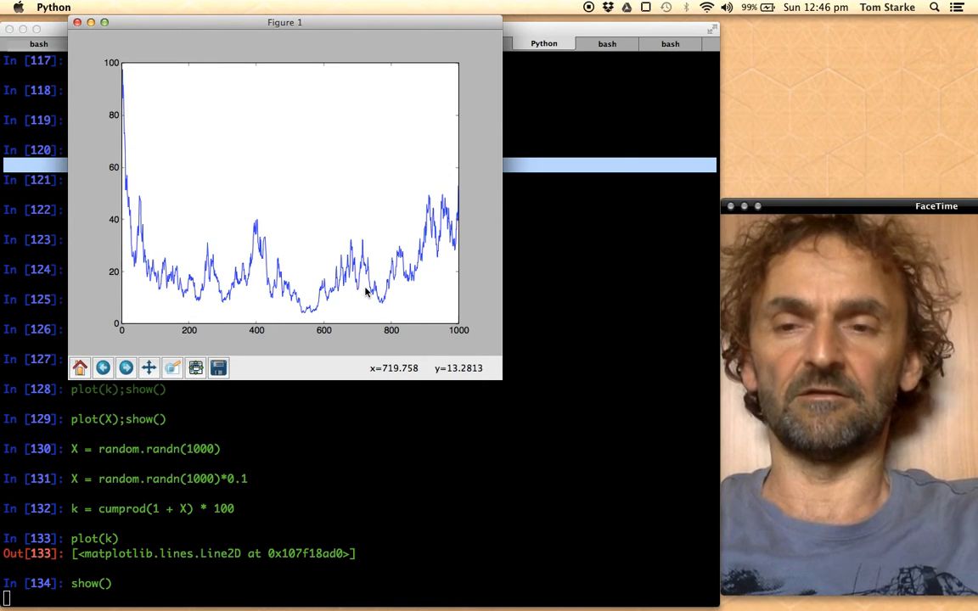
pyautogui.moveTo(365, 284)
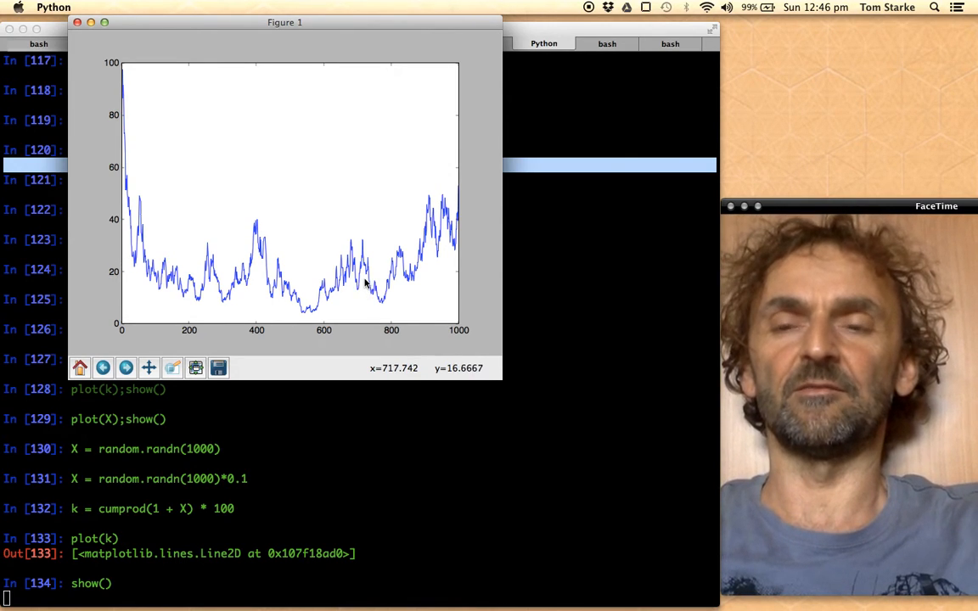
pyautogui.moveTo(357, 274)
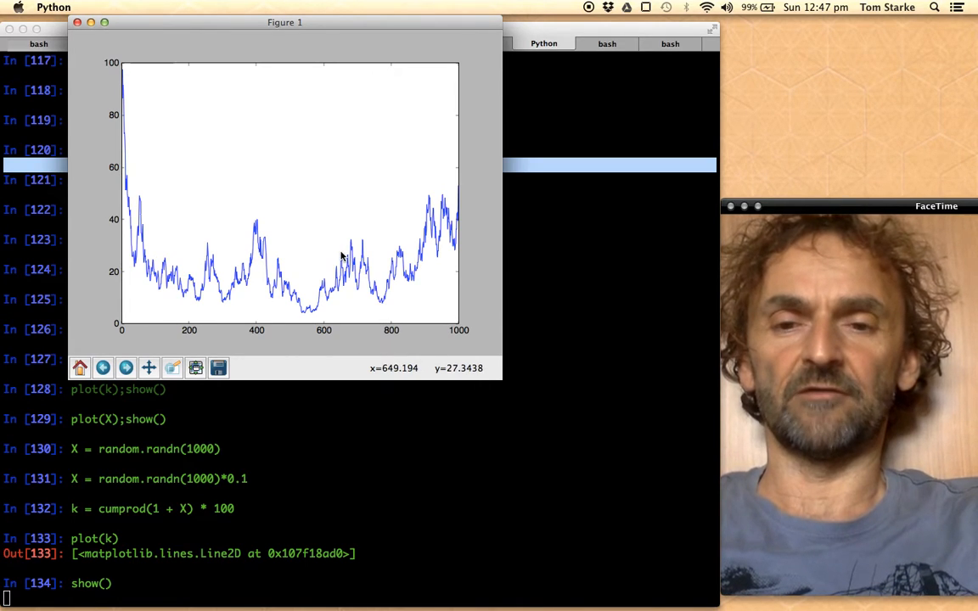
pyautogui.moveTo(186, 136)
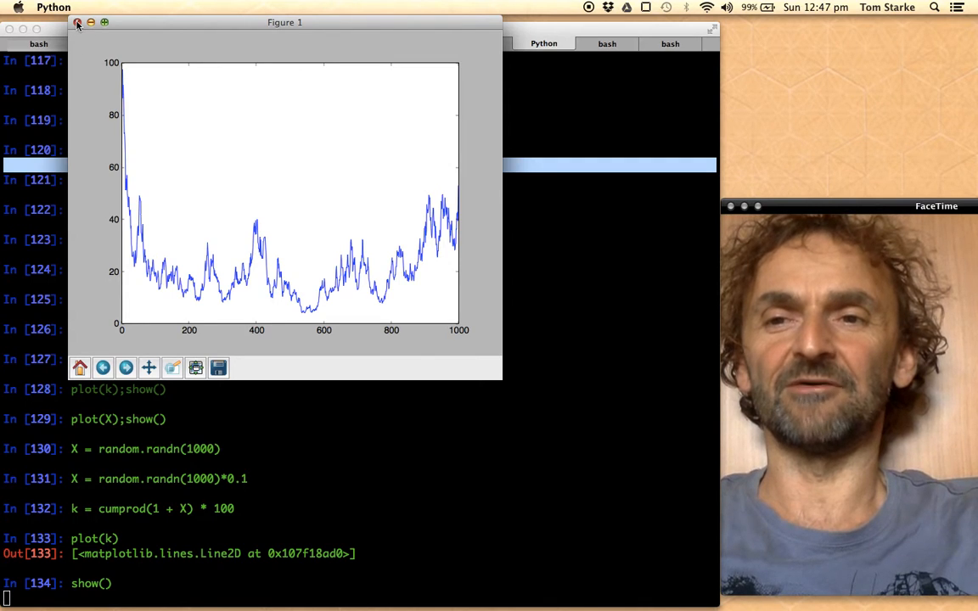
# Close the Figure 1 window showing the k price path
pyautogui.click(76, 24)
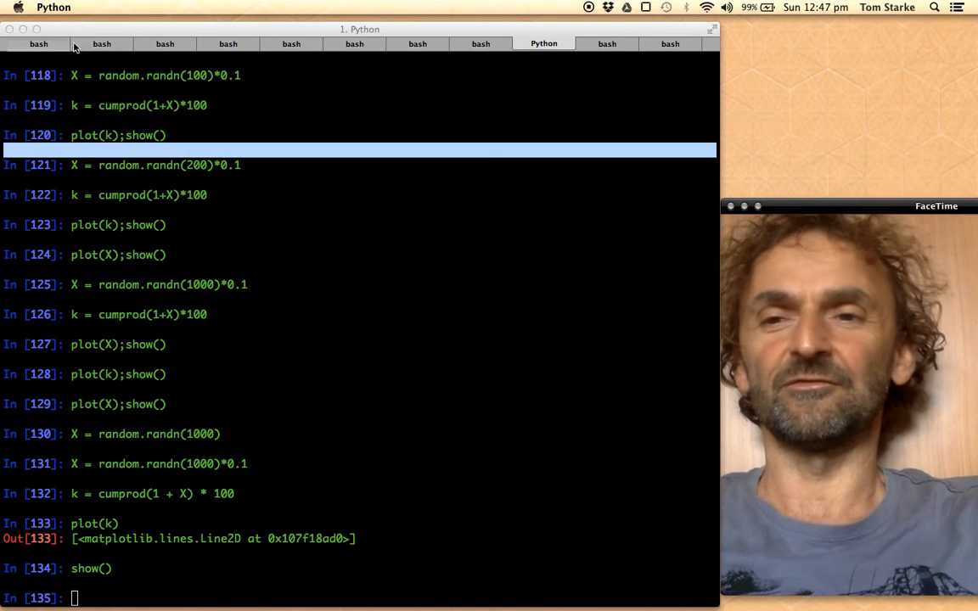